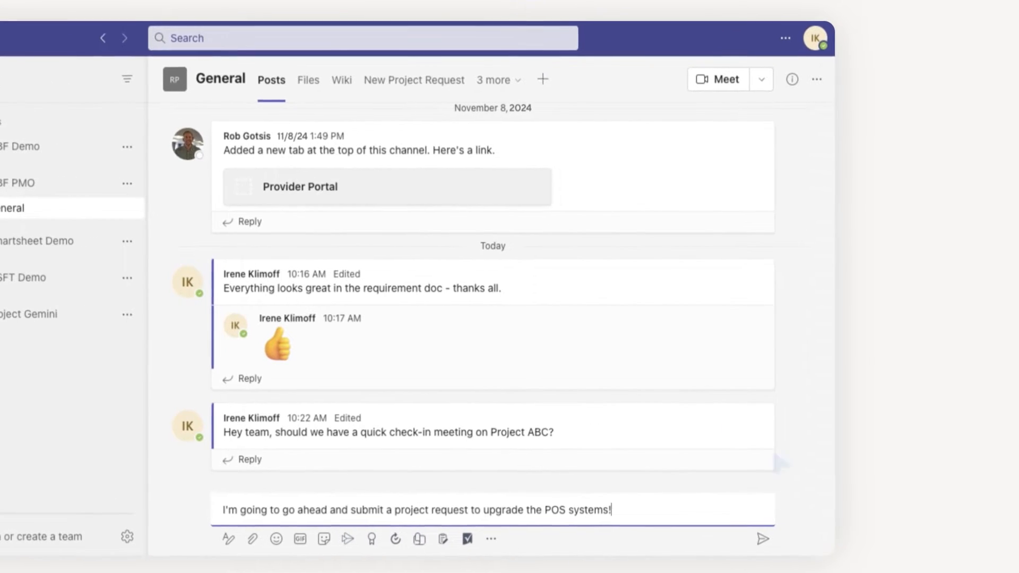
Send the POS upgrade request message to the General channel.
{"action": "left_click", "coordinate": [409, 79]}
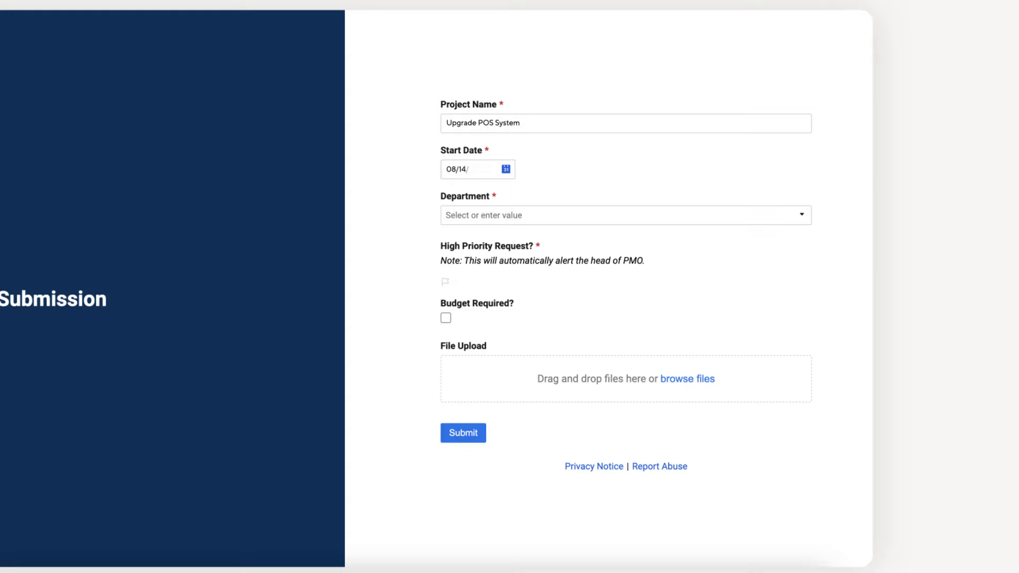
Enter start year 2024, department Information Technology, budget required with proposed amount 105000.
{"action": "type", "text": "2024"}
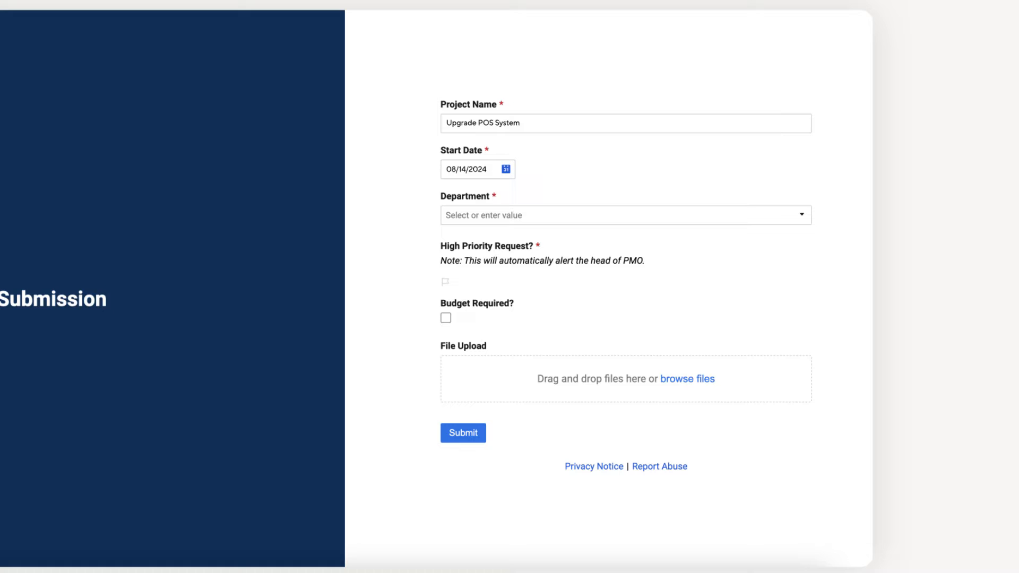
{"action": "left_click", "coordinate": [624, 216]}
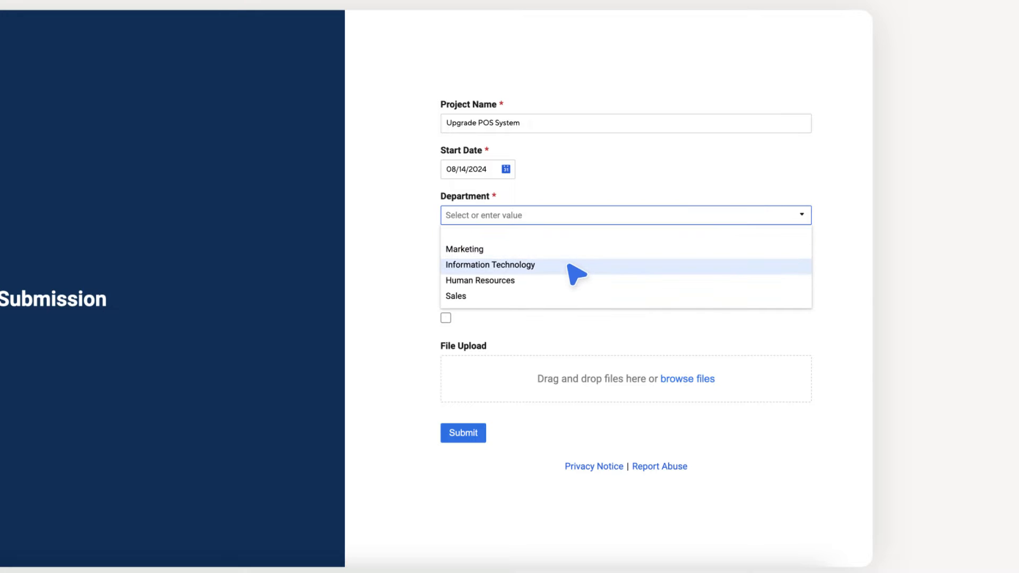
{"action": "left_click", "coordinate": [490, 264]}
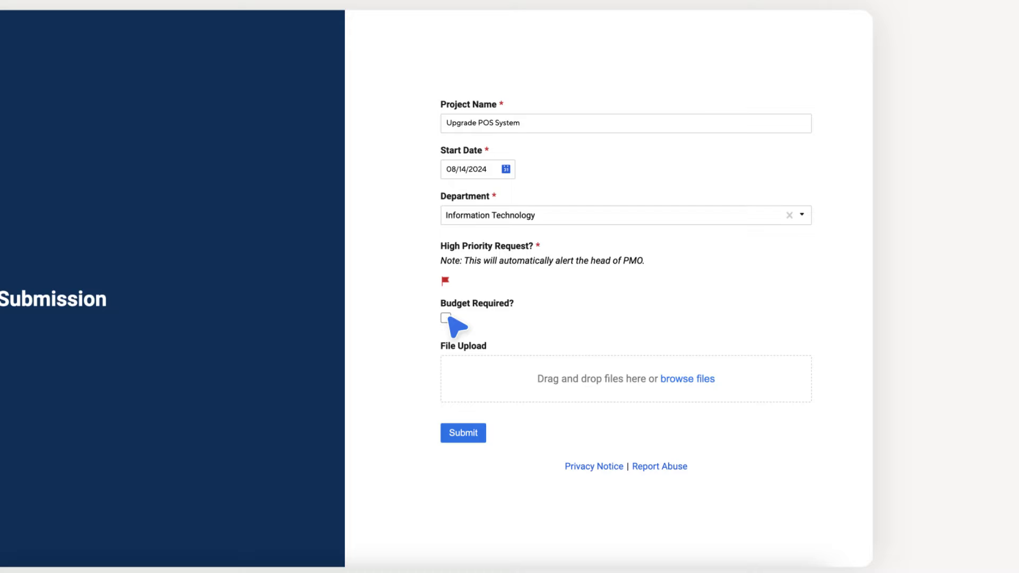
{"action": "left_click", "coordinate": [445, 317]}
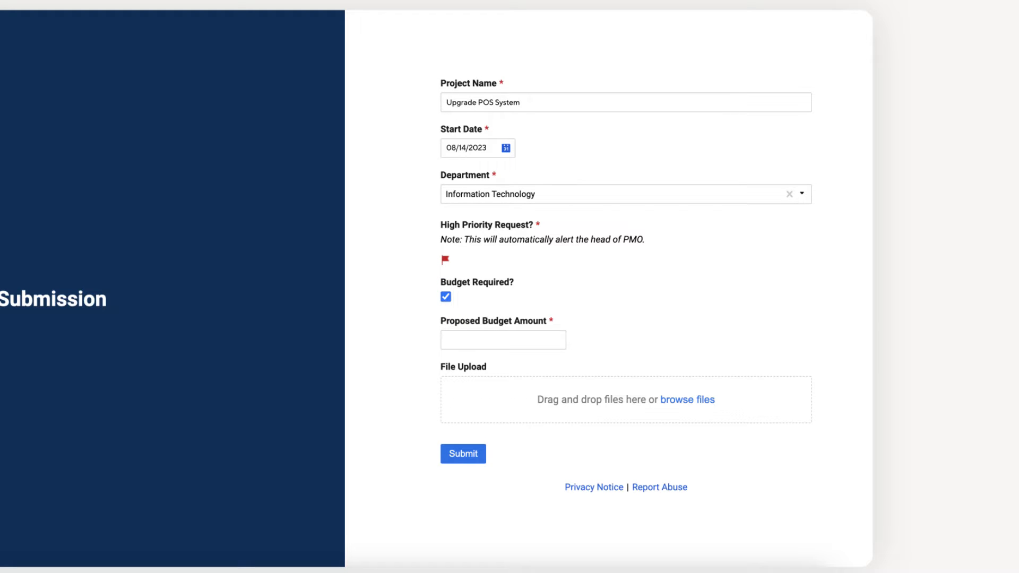
{"action": "type", "text": "105000"}
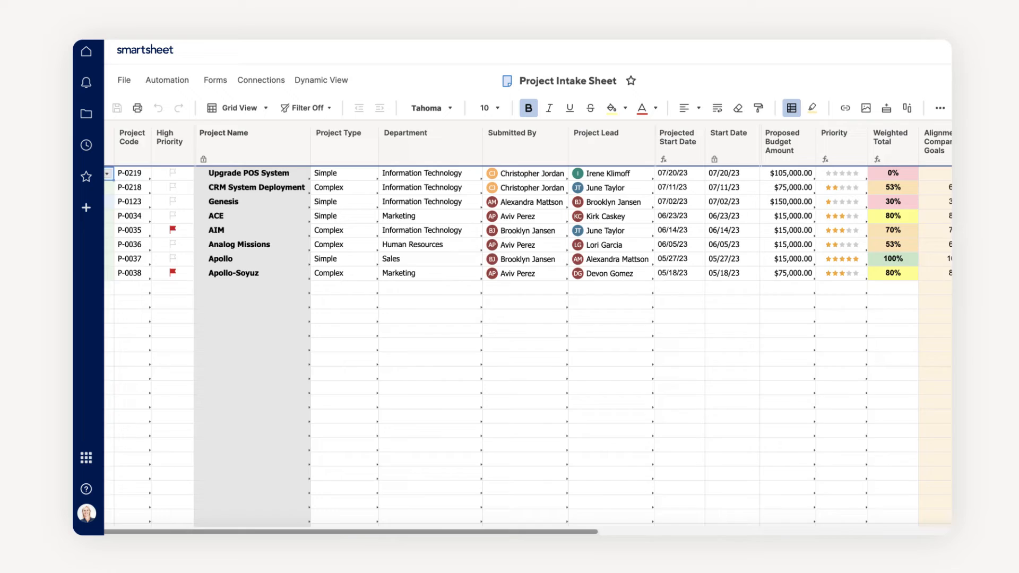
Review the scoring columns and set the Upgrade POS System request to Approved.
{"action": "scroll", "scroll_direction": "right", "scroll_amount": 3}
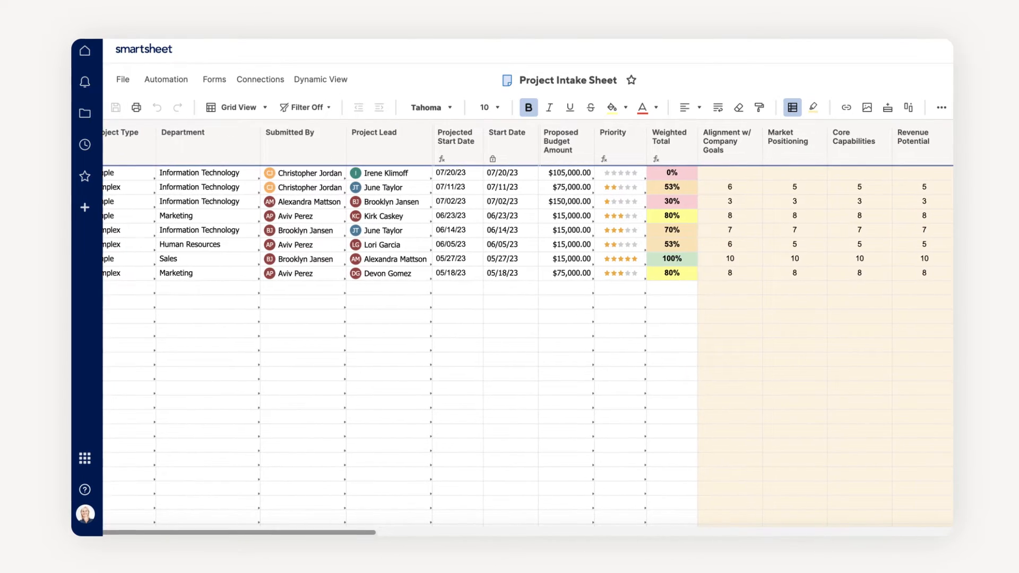
{"action": "scroll", "scroll_direction": "left", "scroll_amount": 3}
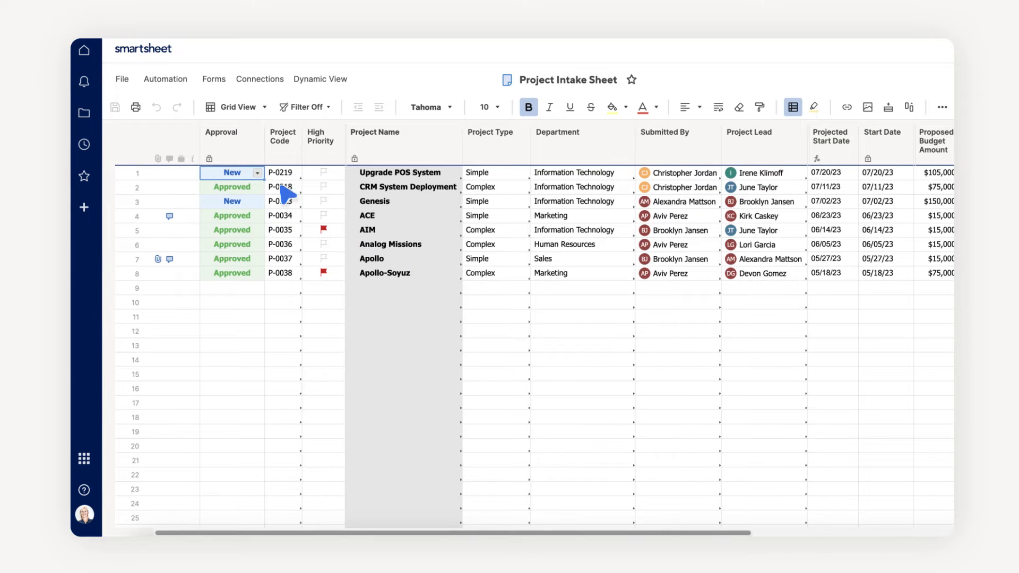
{"action": "left_click", "coordinate": [257, 172]}
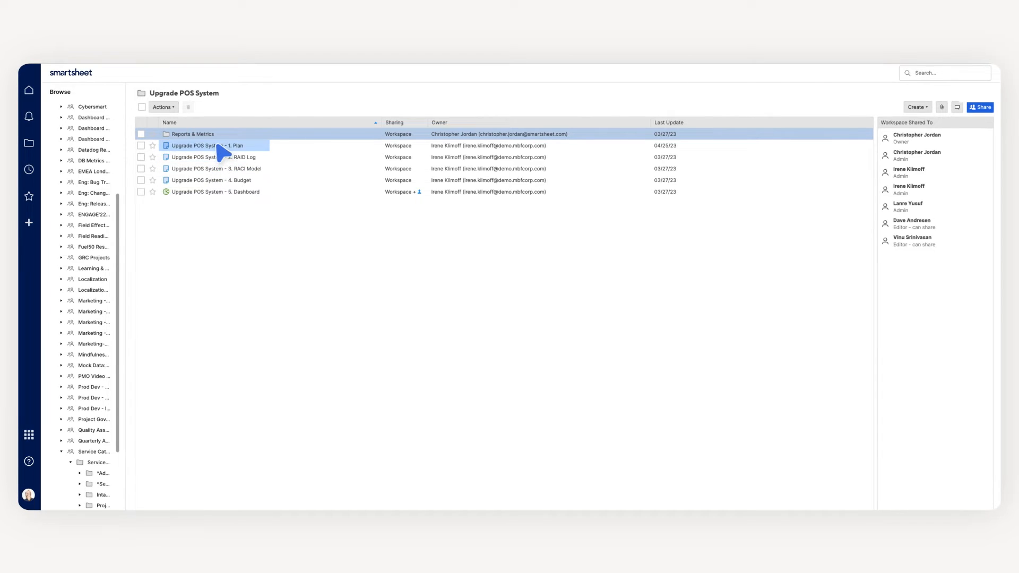
Open the Upgrade POS System plan sheet and jump to its project dashboard.
{"action": "double_click", "coordinate": [208, 145]}
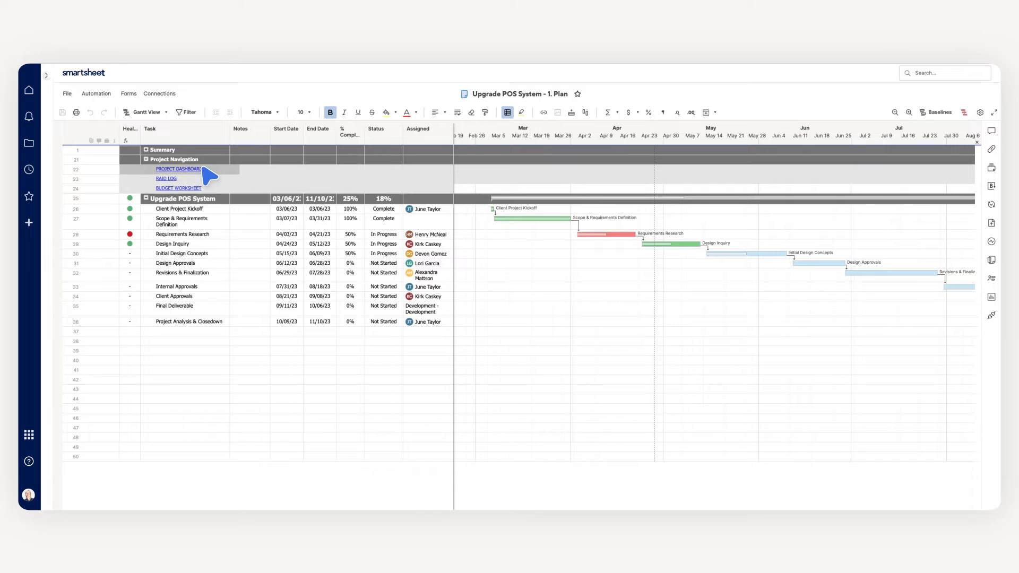
{"action": "left_click", "coordinate": [179, 169]}
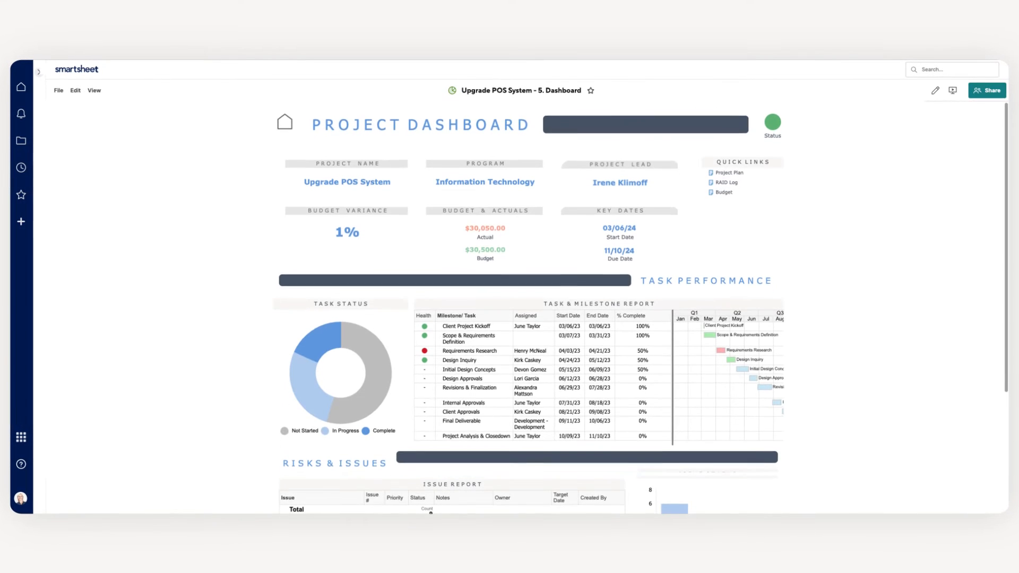
{"action": "scroll", "scroll_direction": "down", "scroll_amount": 3}
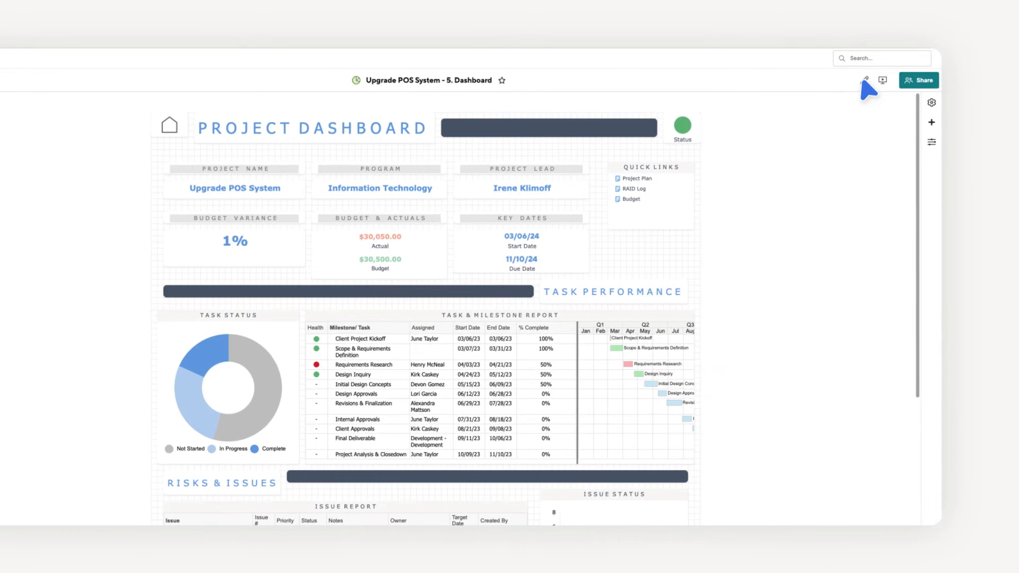
{"action": "left_click", "coordinate": [931, 122]}
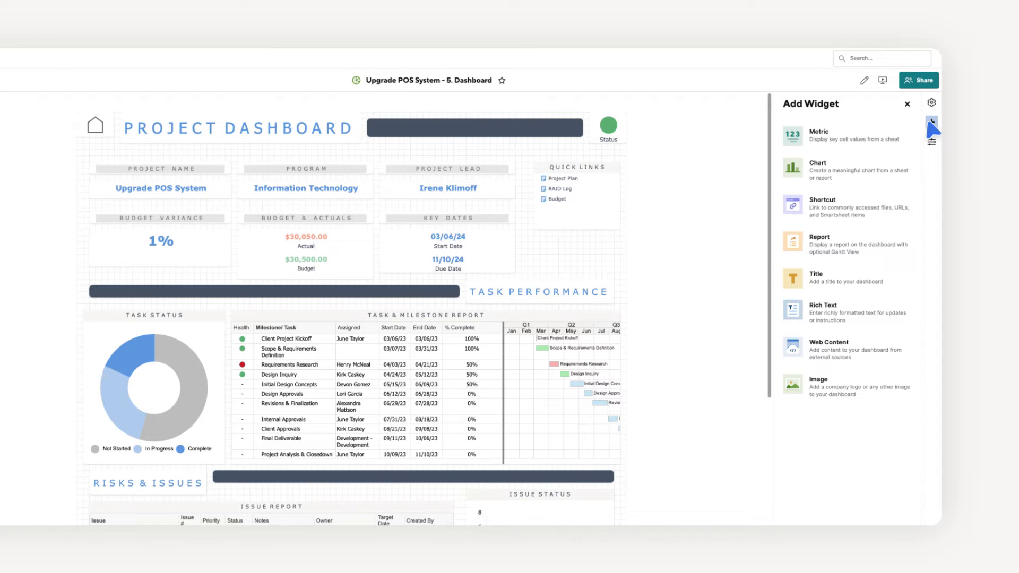
{"action": "left_click", "coordinate": [906, 104]}
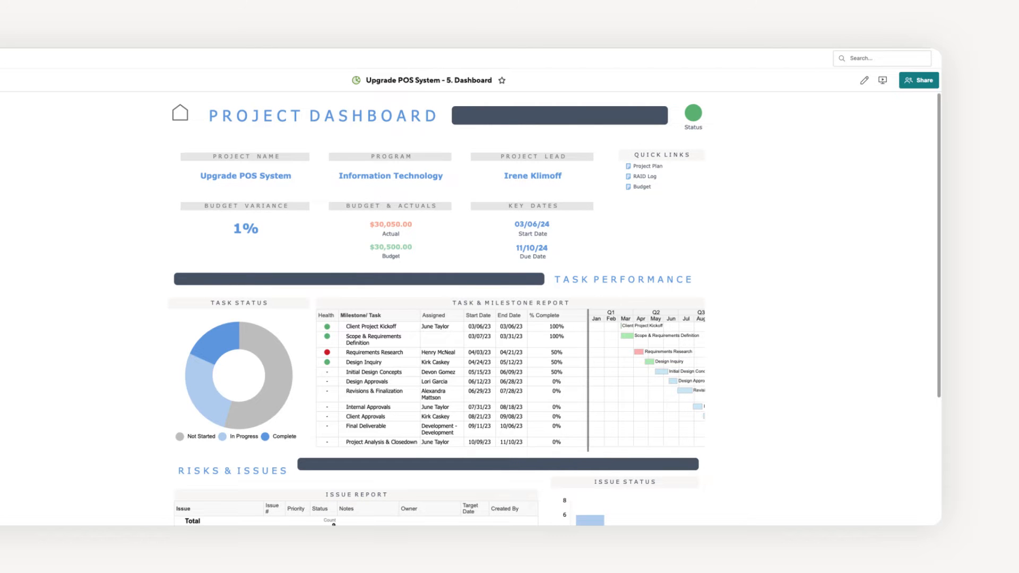
{"action": "left_click", "coordinate": [532, 228]}
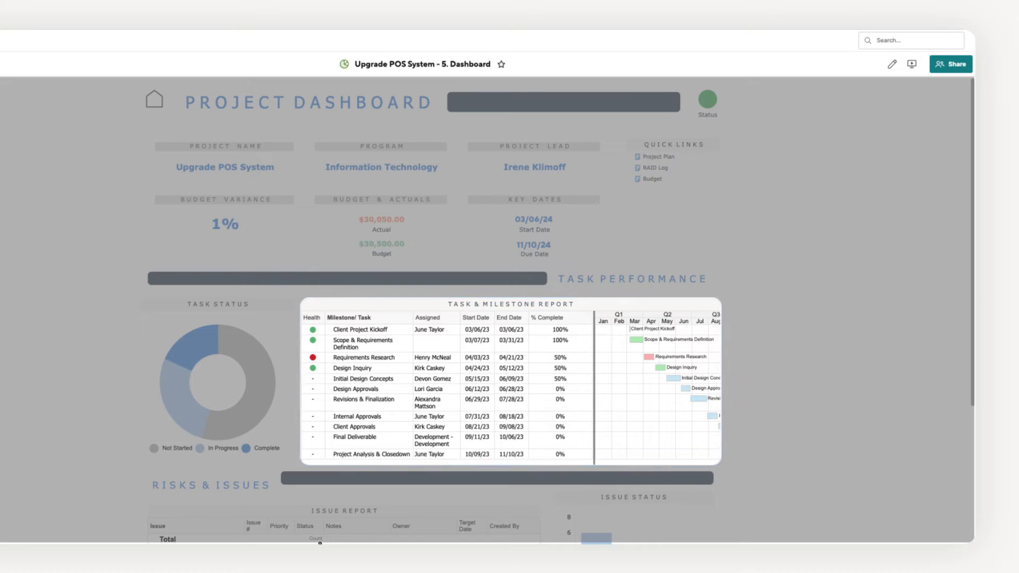
{"action": "scroll", "scroll_direction": "down", "scroll_amount": 3}
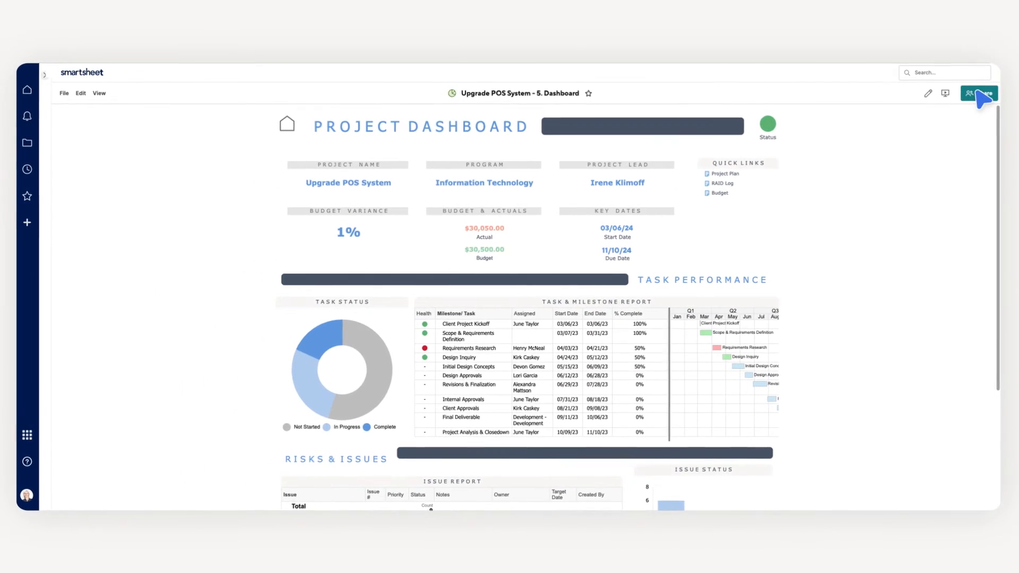
{"action": "left_click", "coordinate": [977, 94]}
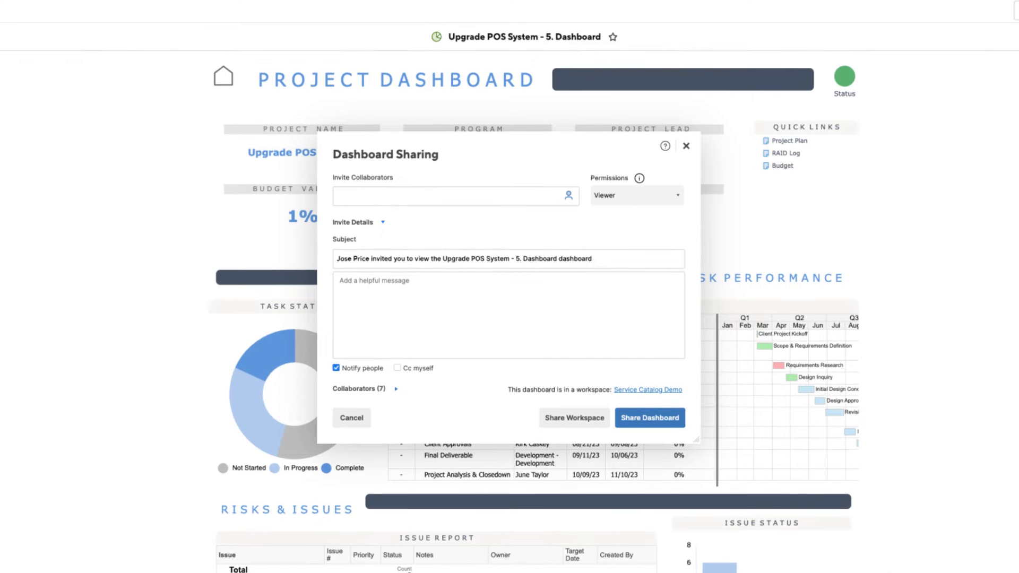
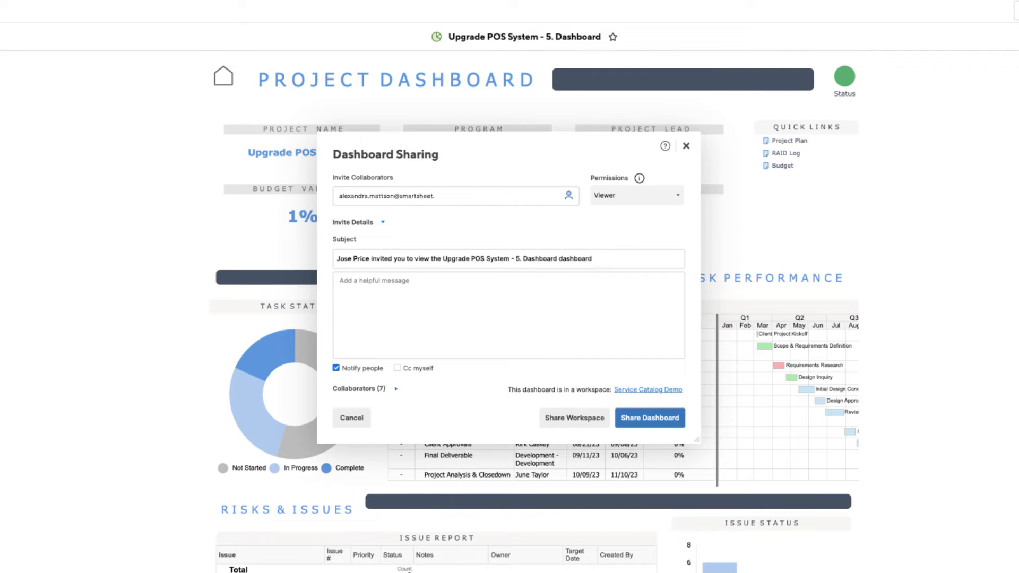
{"action": "type", "text": "Please re"}
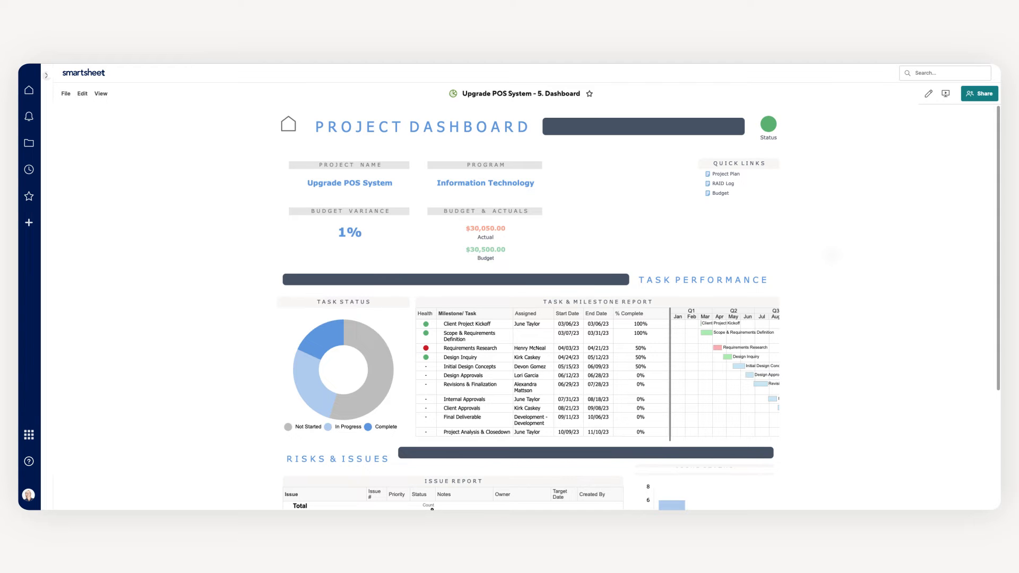
In the RAID Log, set item R-004's priority to High.
{"action": "left_click", "coordinate": [722, 183]}
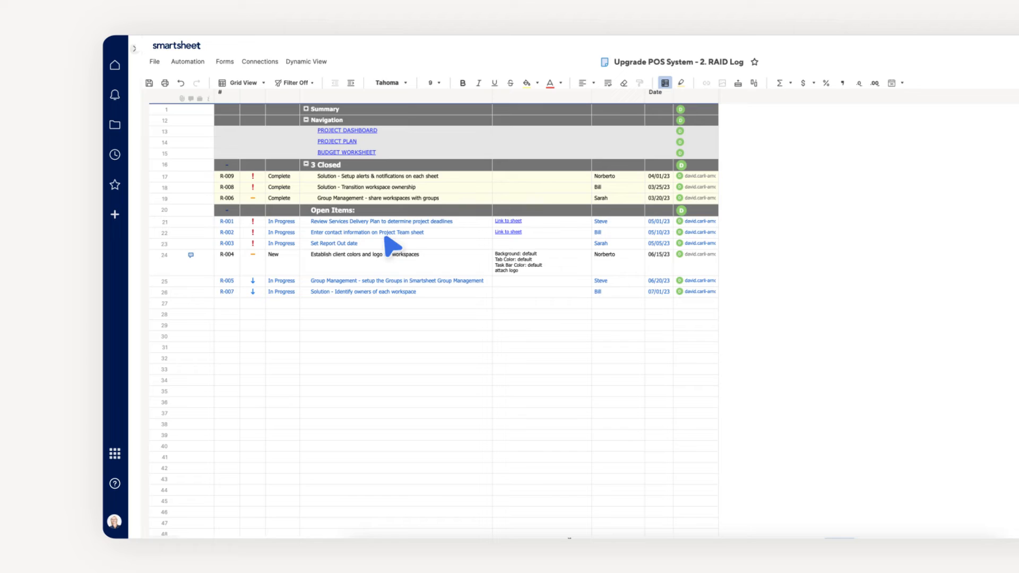
{"action": "left_click", "coordinate": [253, 253]}
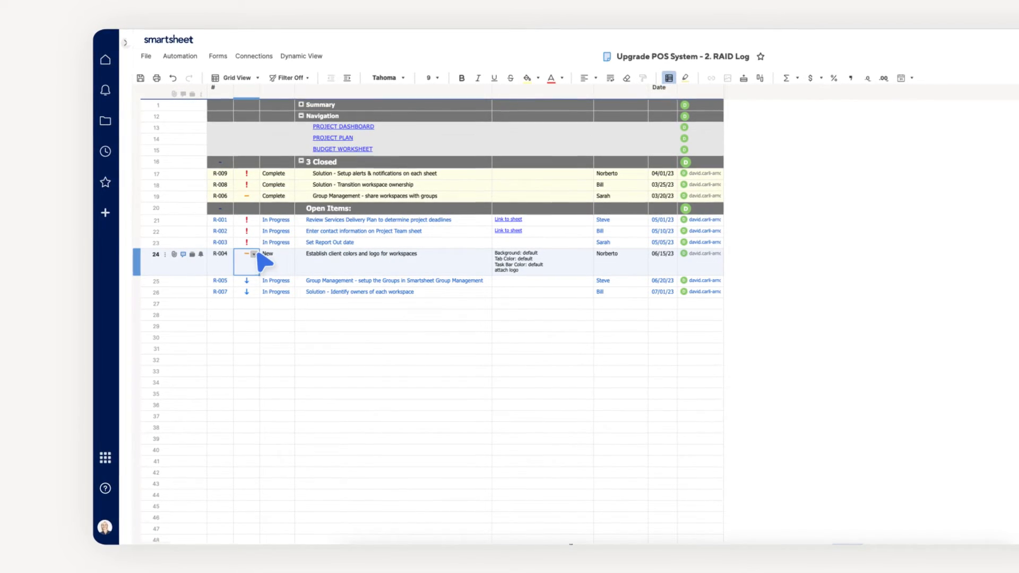
{"action": "left_click", "coordinate": [248, 254]}
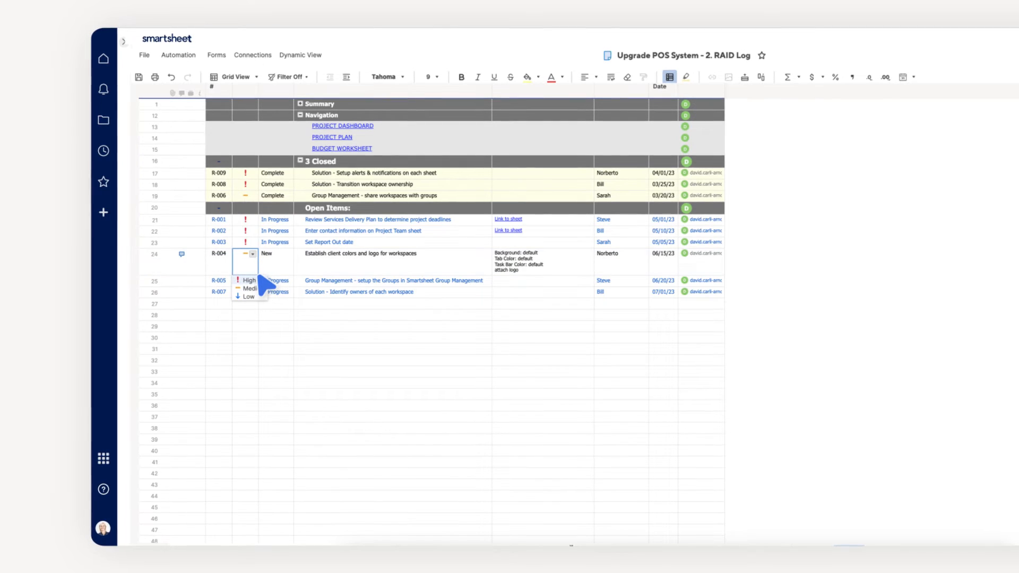
{"action": "left_click", "coordinate": [249, 280]}
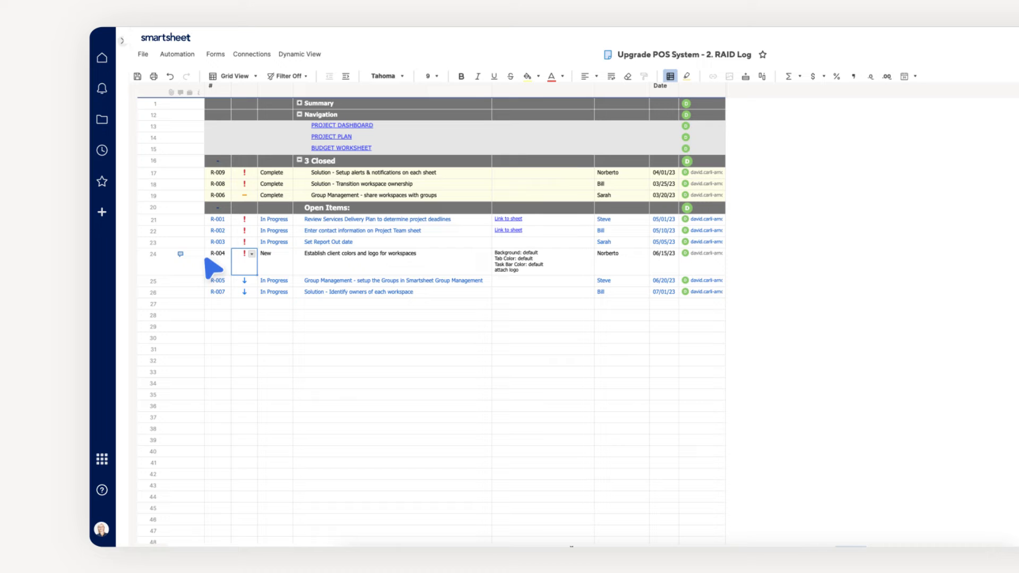
{"action": "left_click", "coordinate": [153, 253]}
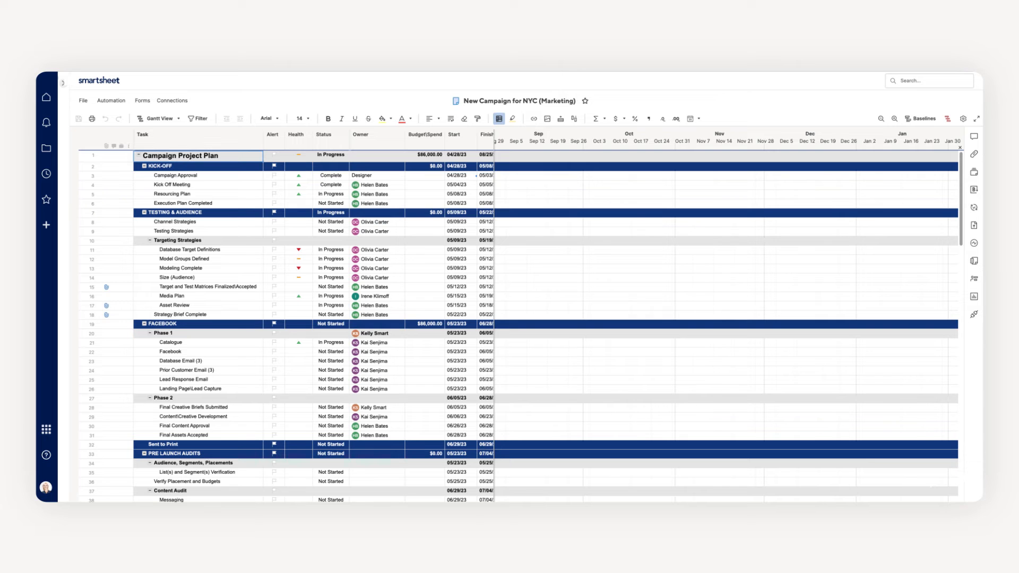
{"action": "scroll", "scroll_direction": "down", "scroll_amount": 3}
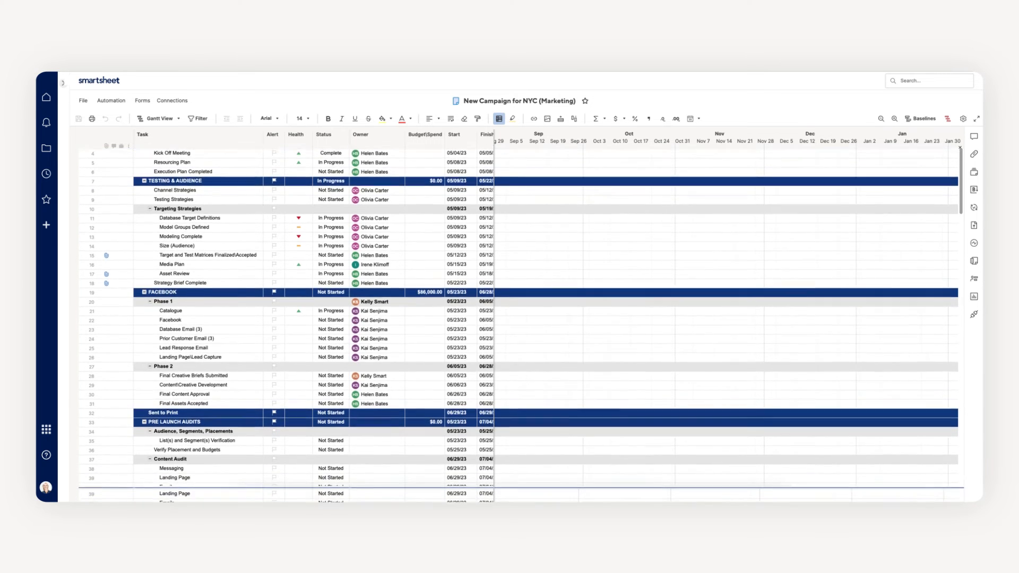
{"action": "scroll", "scroll_direction": "down", "scroll_amount": 3}
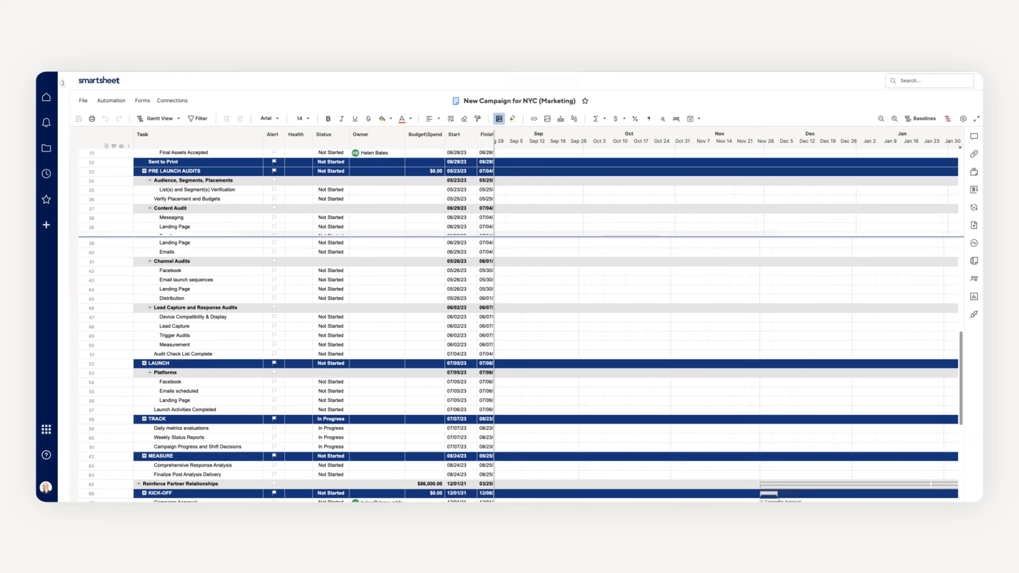
{"action": "scroll", "scroll_direction": "down", "scroll_amount": 3}
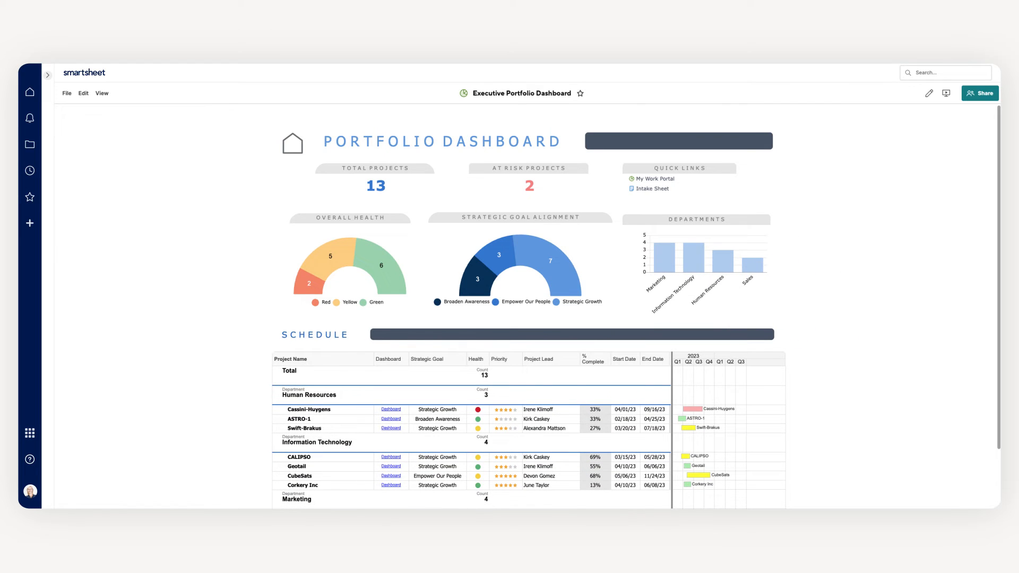
{"action": "scroll", "scroll_direction": "down", "scroll_amount": 3}
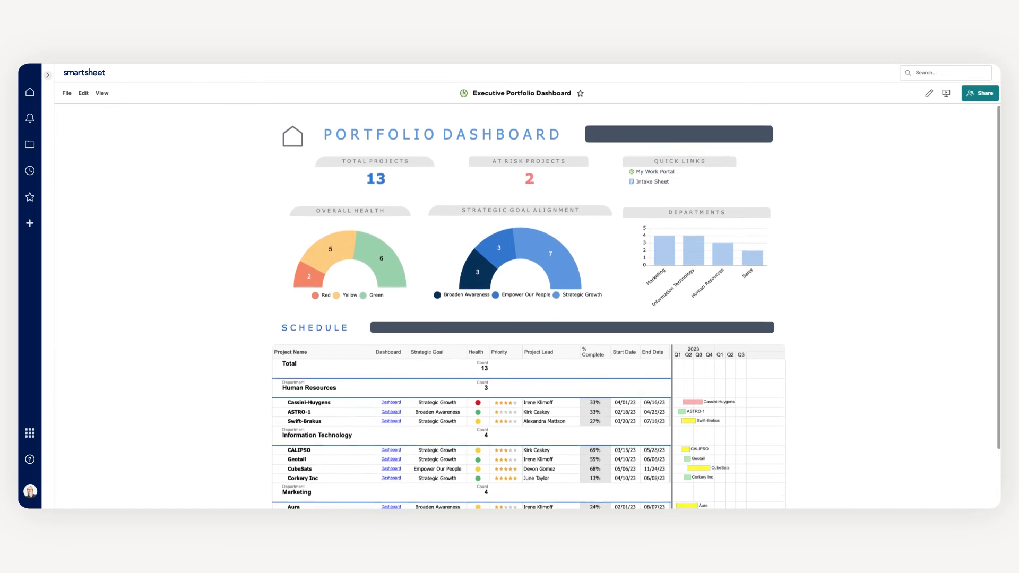
{"action": "scroll", "scroll_direction": "down", "scroll_amount": 3}
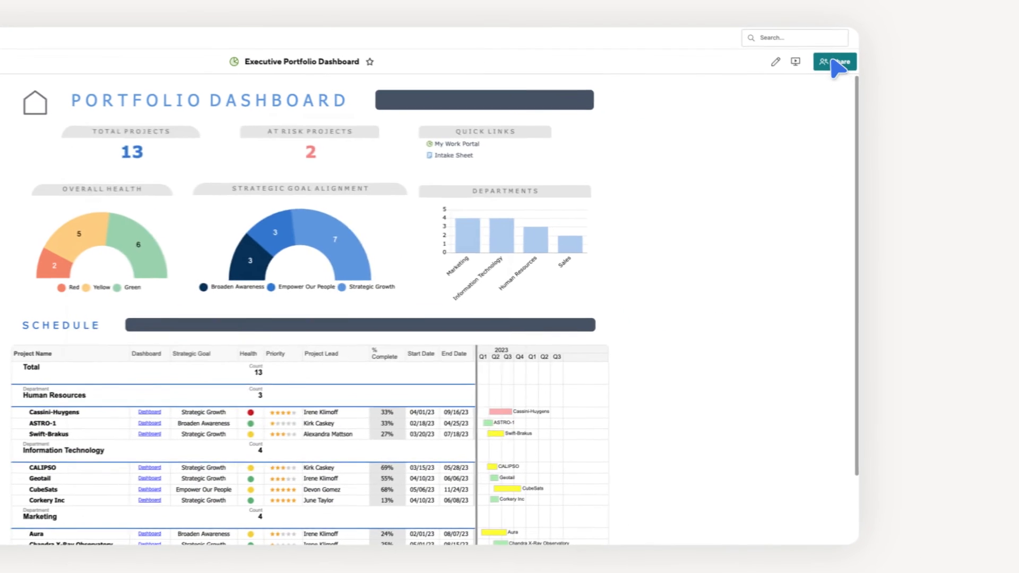
Share the Executive Portfolio Dashboard with the collaborator as a viewer.
{"action": "left_click", "coordinate": [834, 62]}
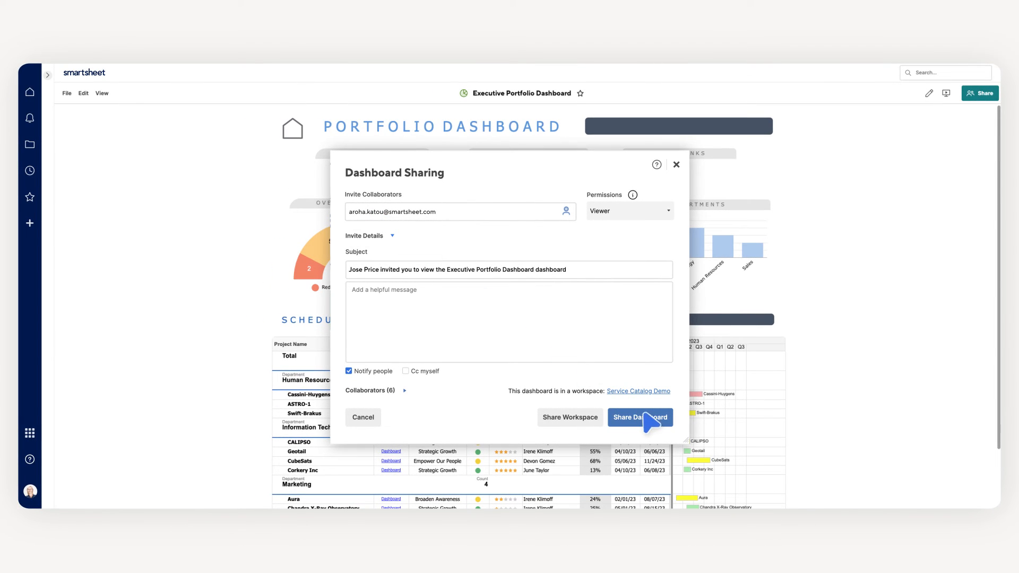
{"action": "left_click", "coordinate": [639, 416]}
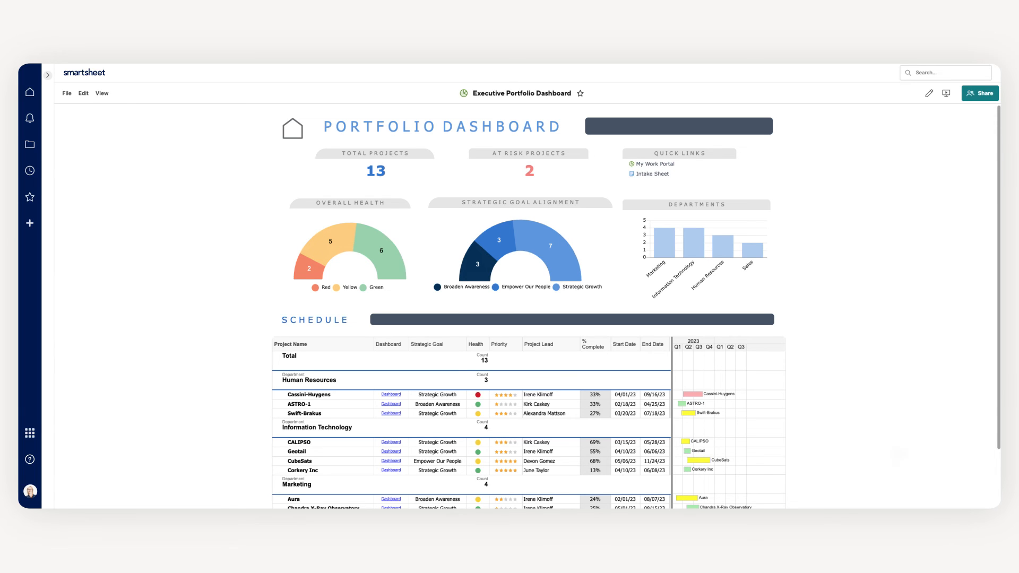
{"action": "left_click", "coordinate": [528, 160]}
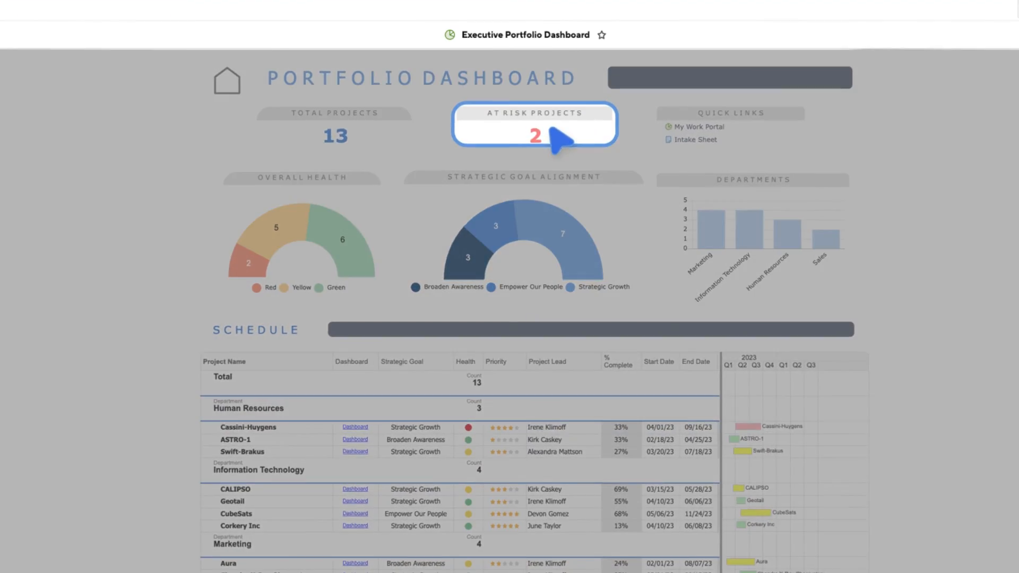